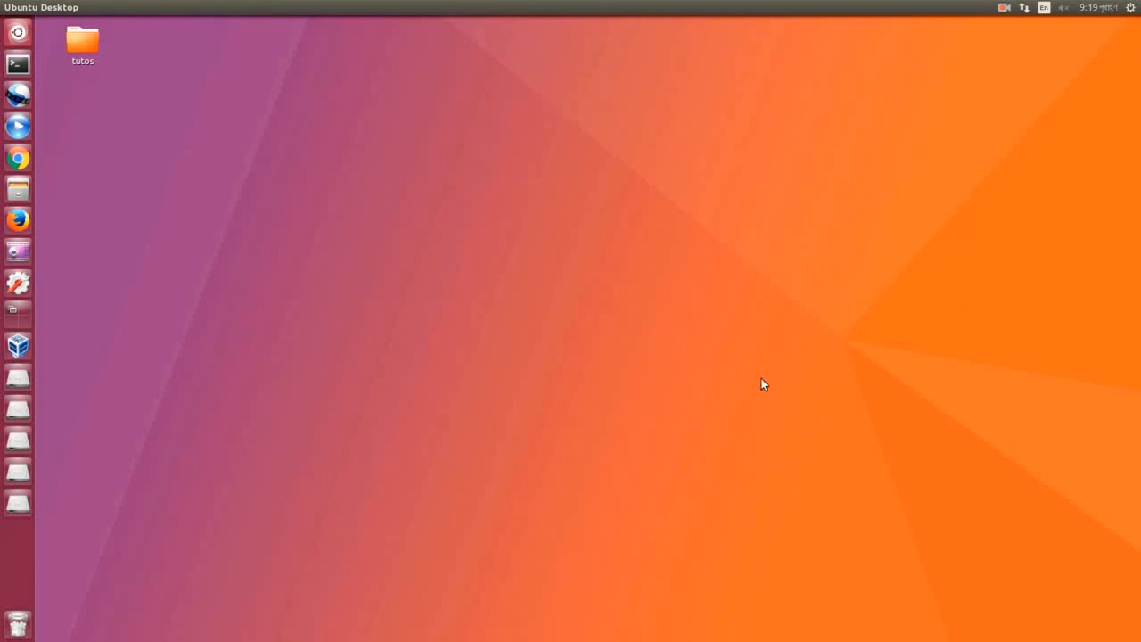
mouse_move(613, 364)
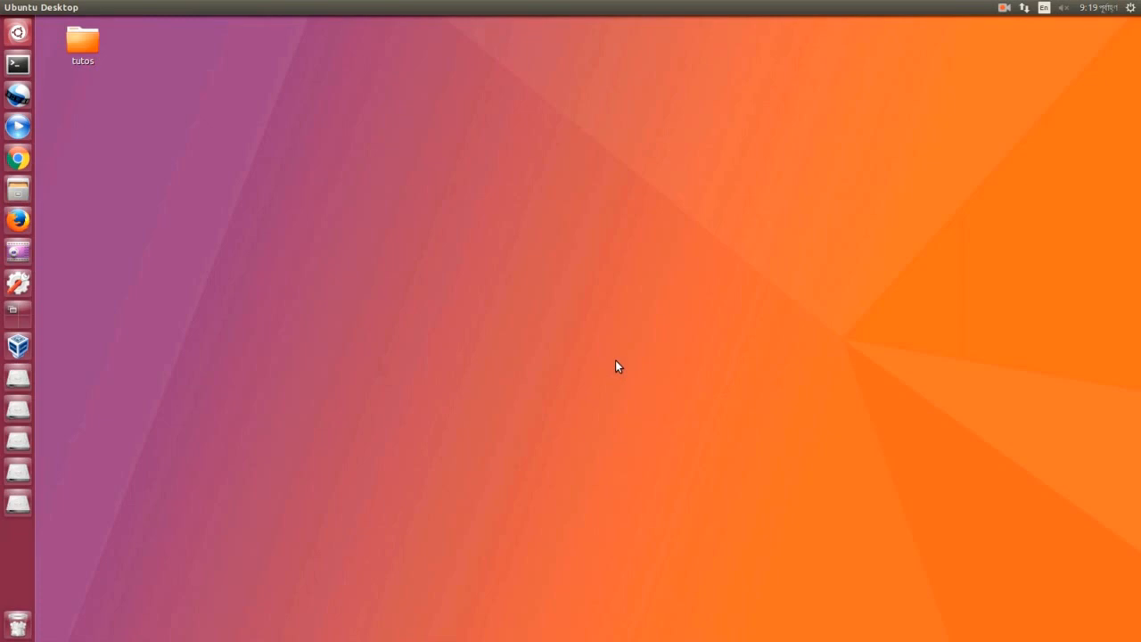
mouse_move(381, 335)
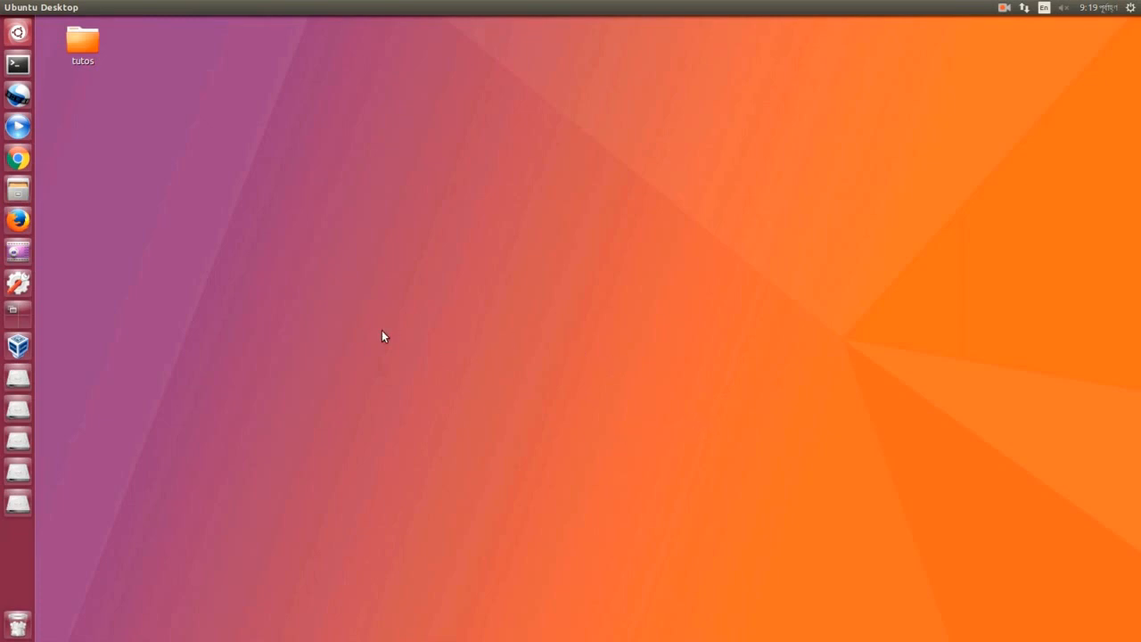
mouse_move(153, 150)
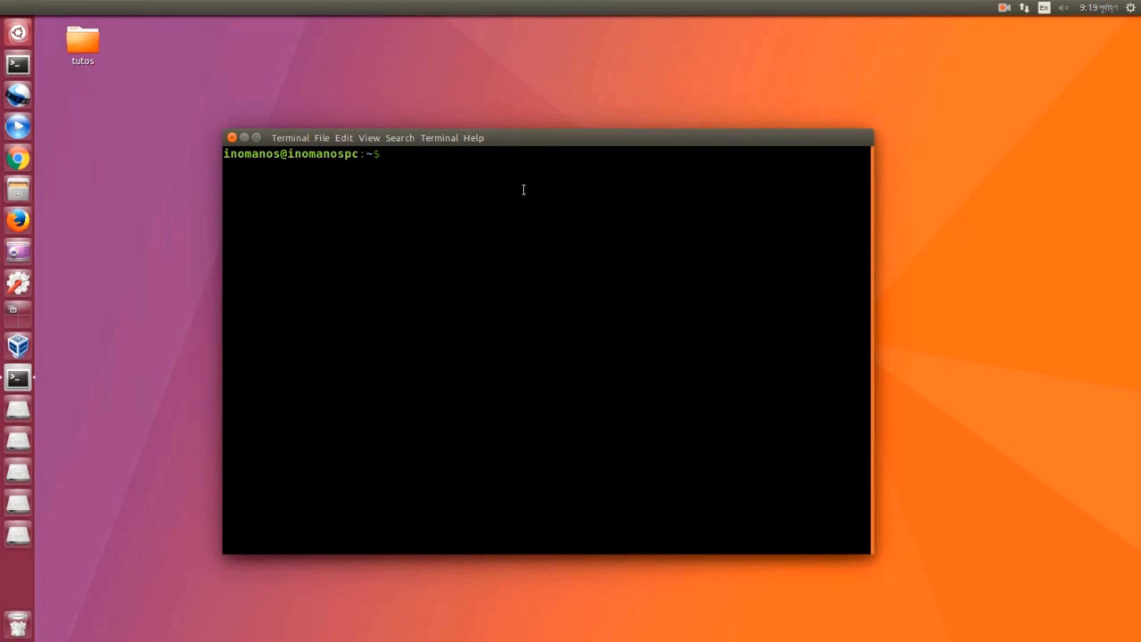
Enter a partial 'sudo apt-get upd' command, erase it, and put 'fish' at the prompt
type("sudo")
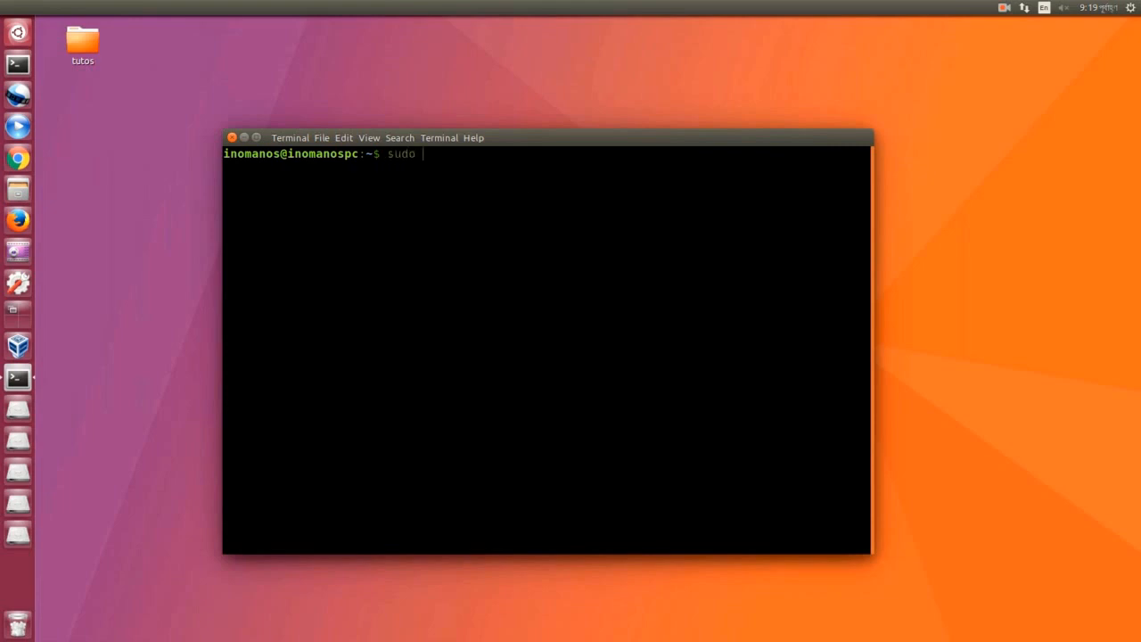
type("apt")
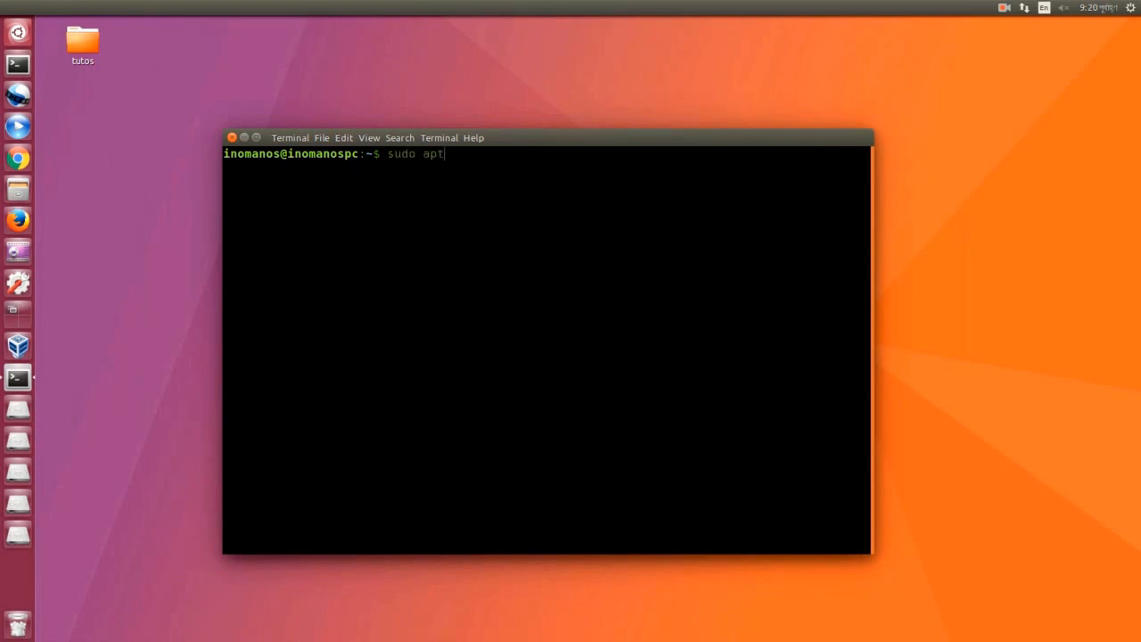
type("-get upd")
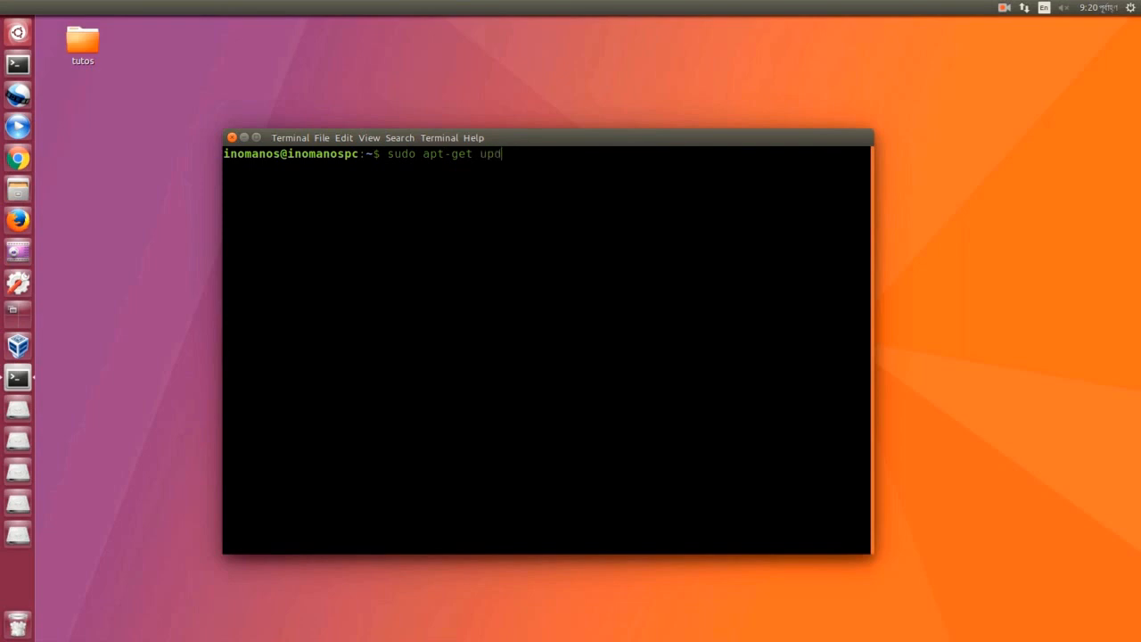
mouse_move(551, 169)
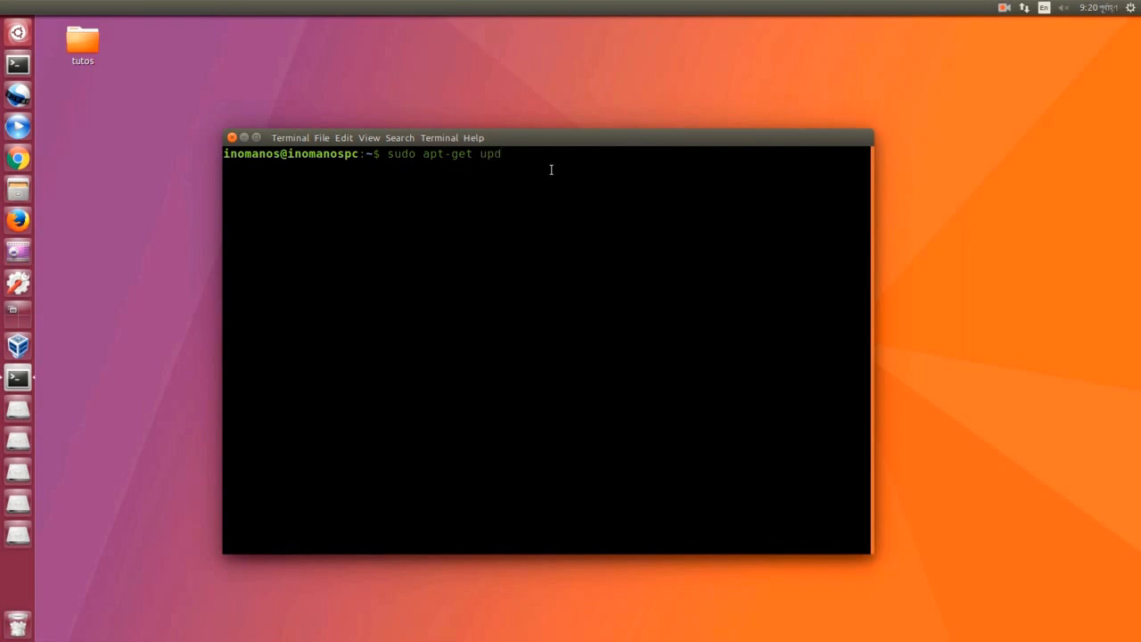
mouse_move(584, 168)
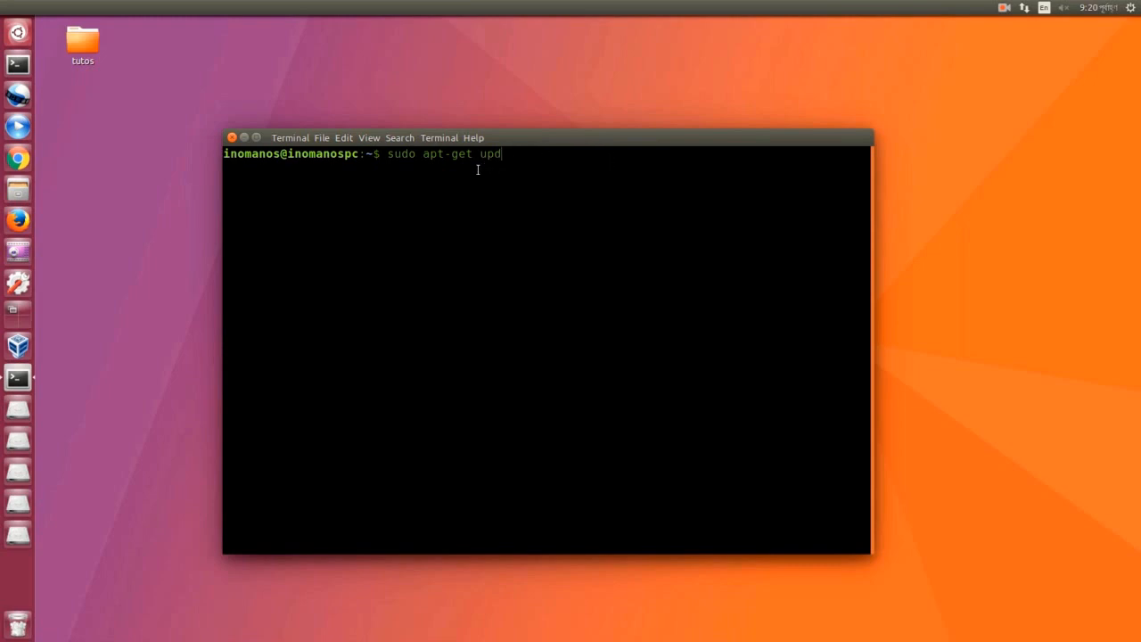
mouse_move(571, 192)
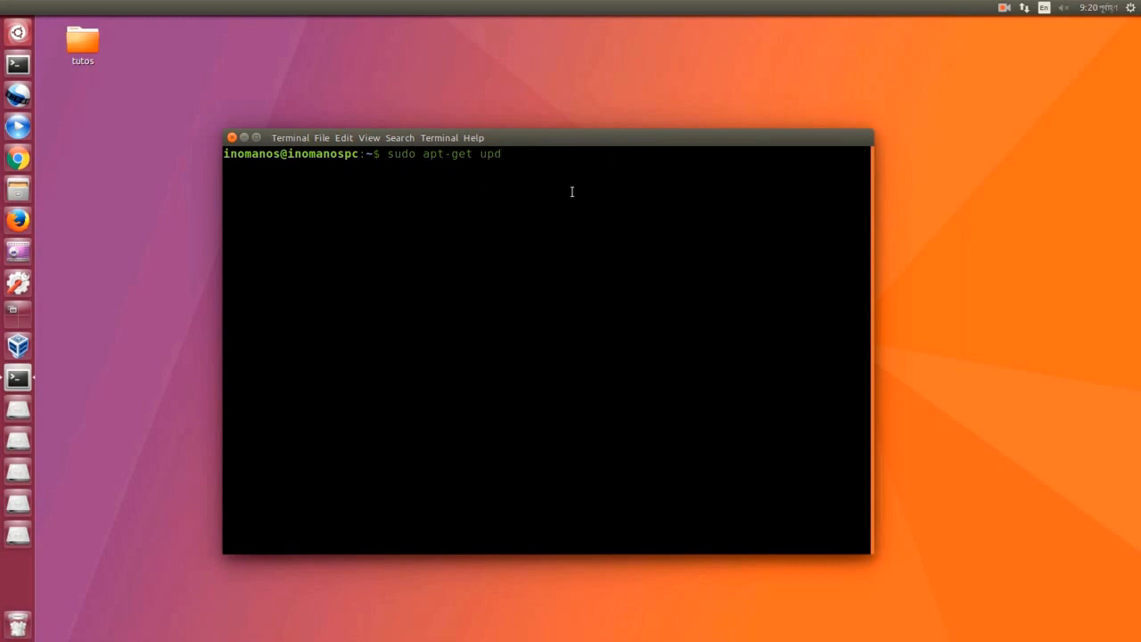
key("BackSpace")
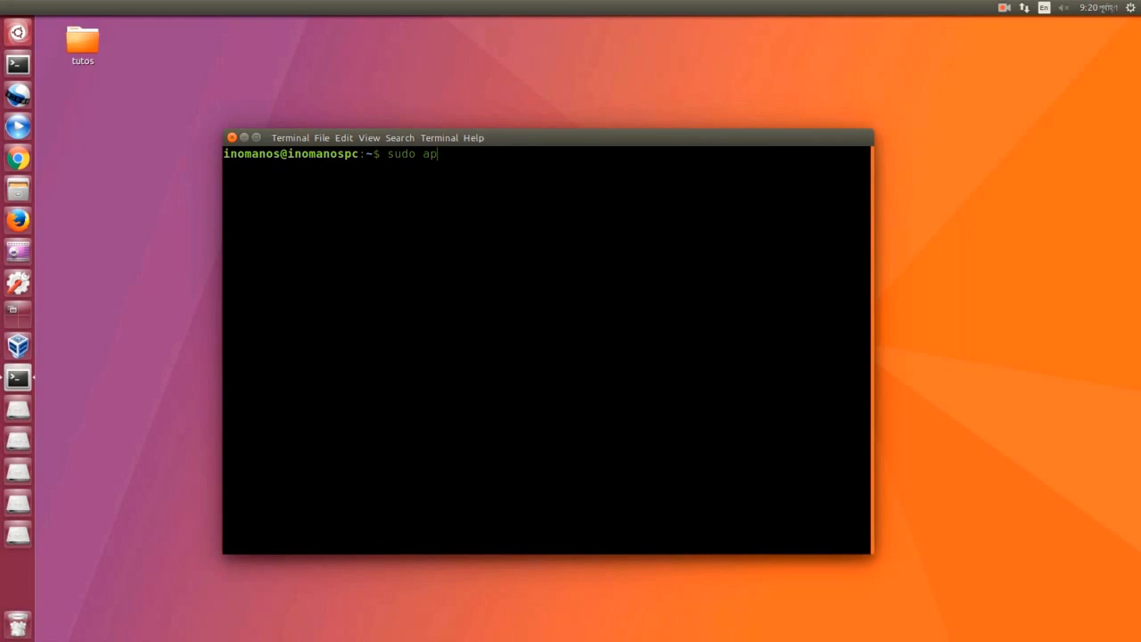
type("fish")
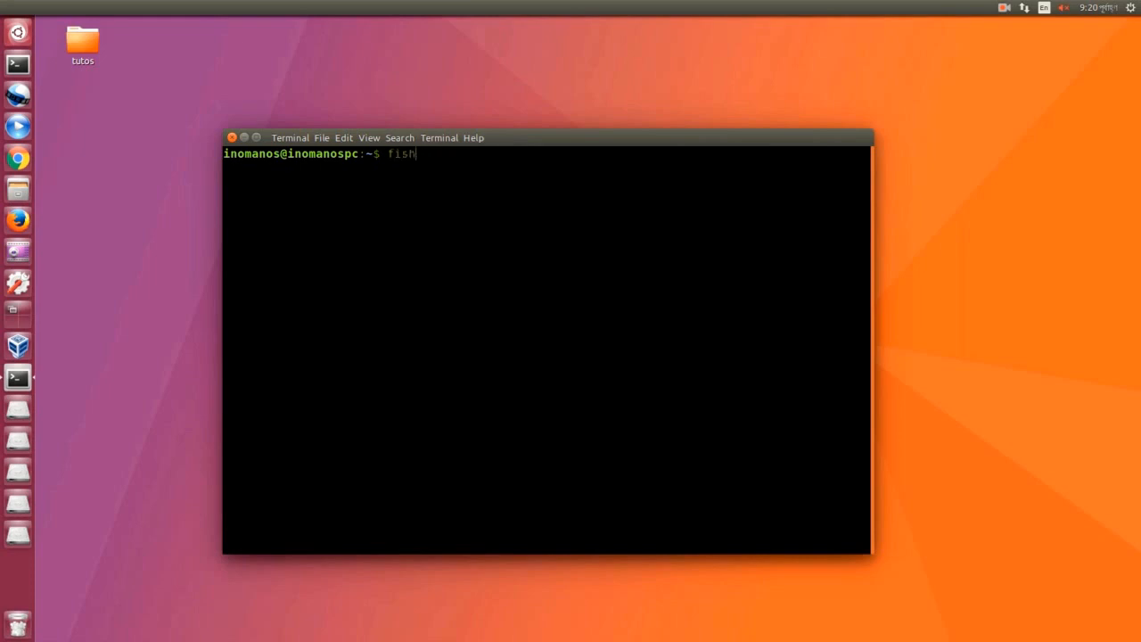
Run fish, paste the suggested 'sudo apt install fish' command, run it and give the sudo password
key("Return")
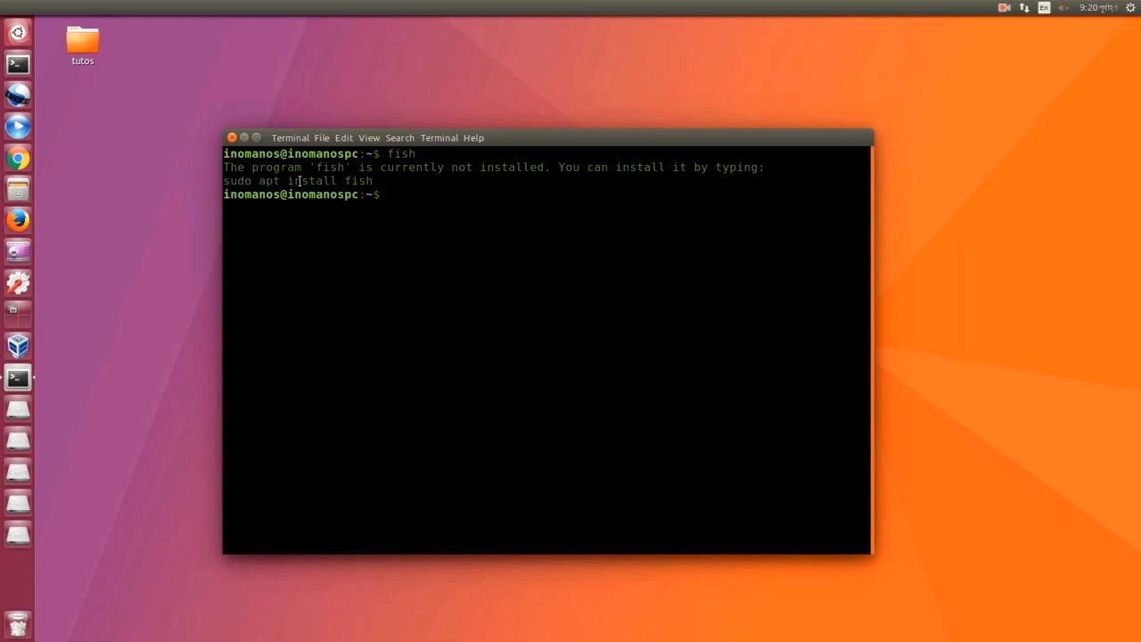
mouse_move(721, 174)
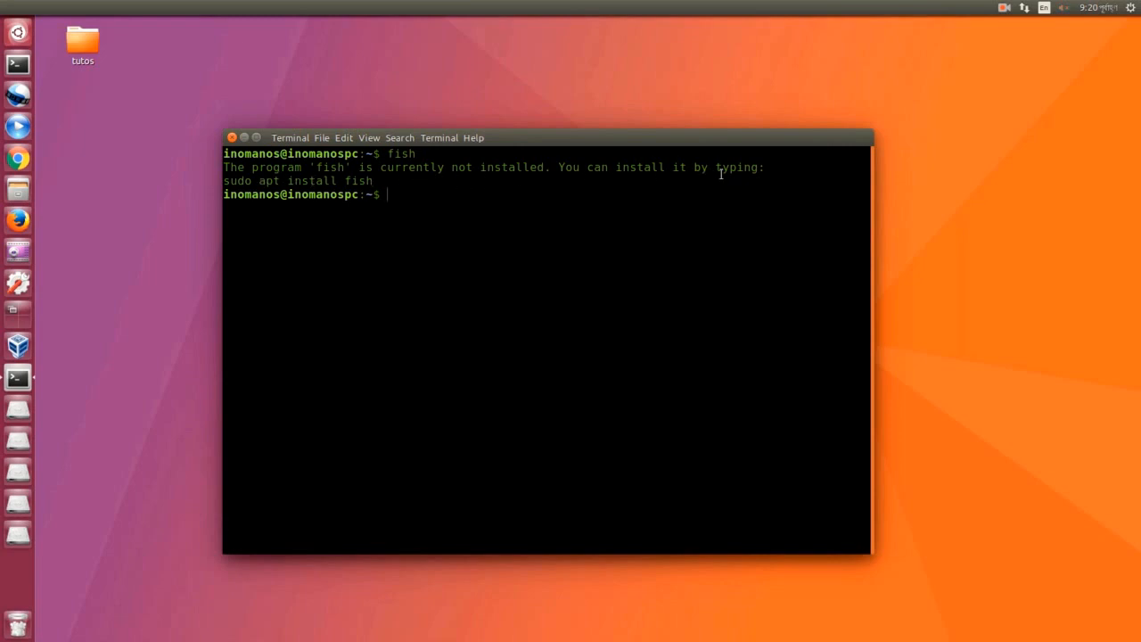
mouse_move(342, 182)
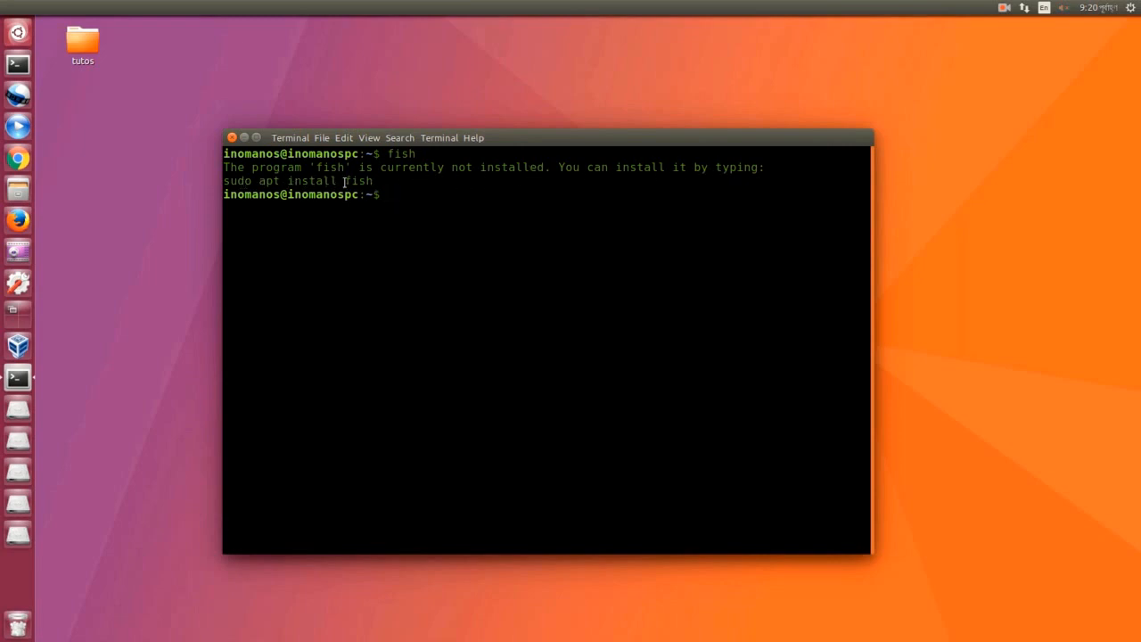
left_click_drag(317, 182, 374, 181)
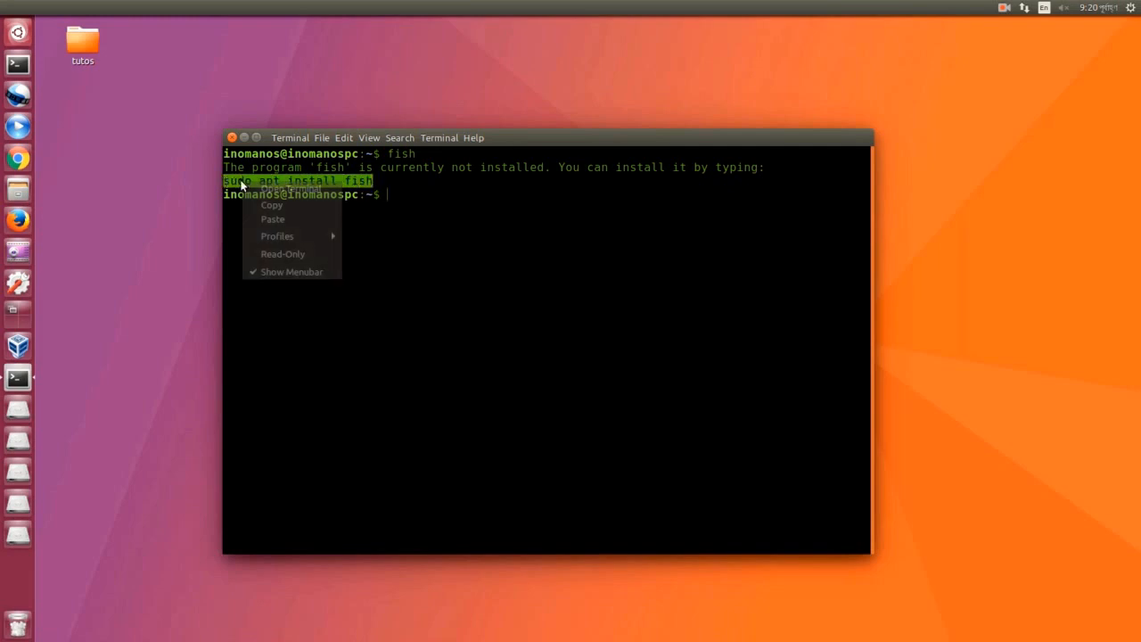
right_click(410, 200)
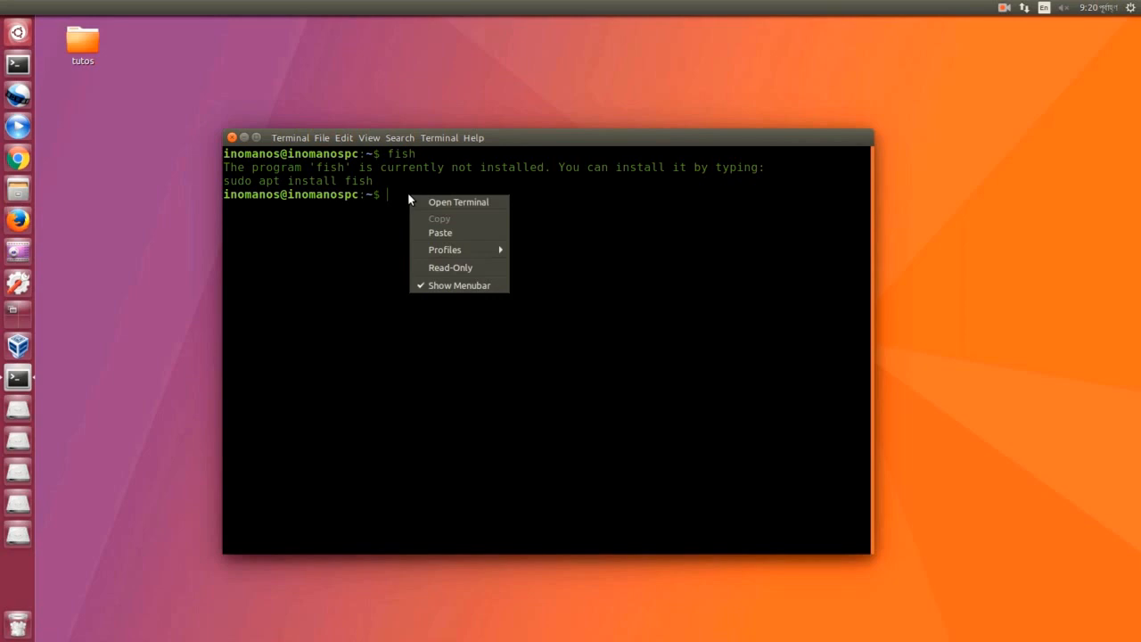
left_click(438, 232)
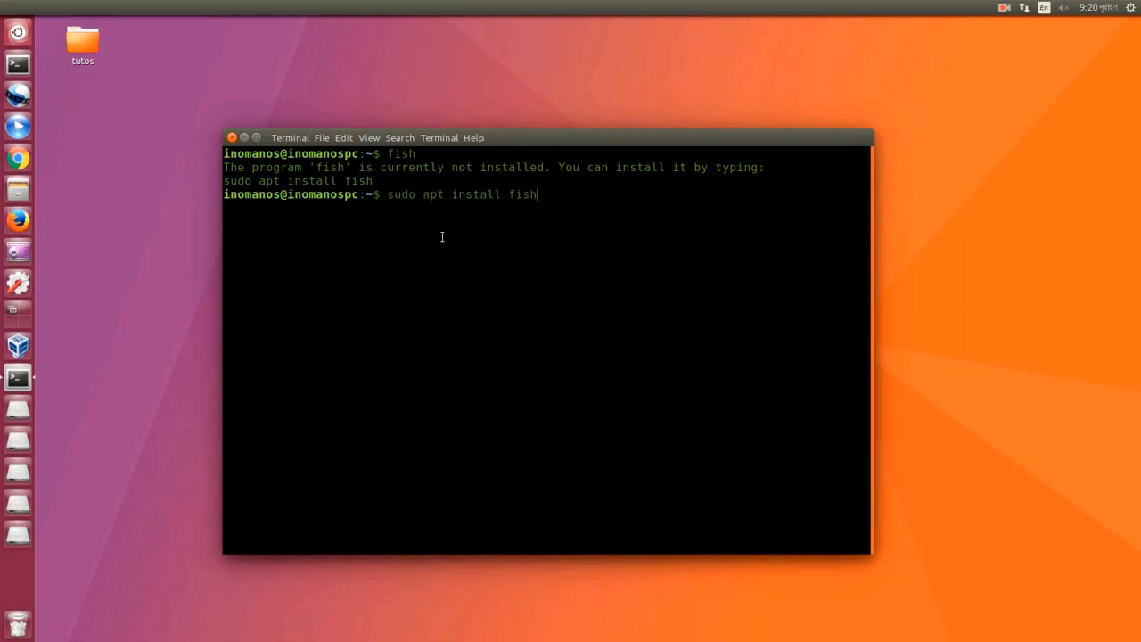
key("Return")
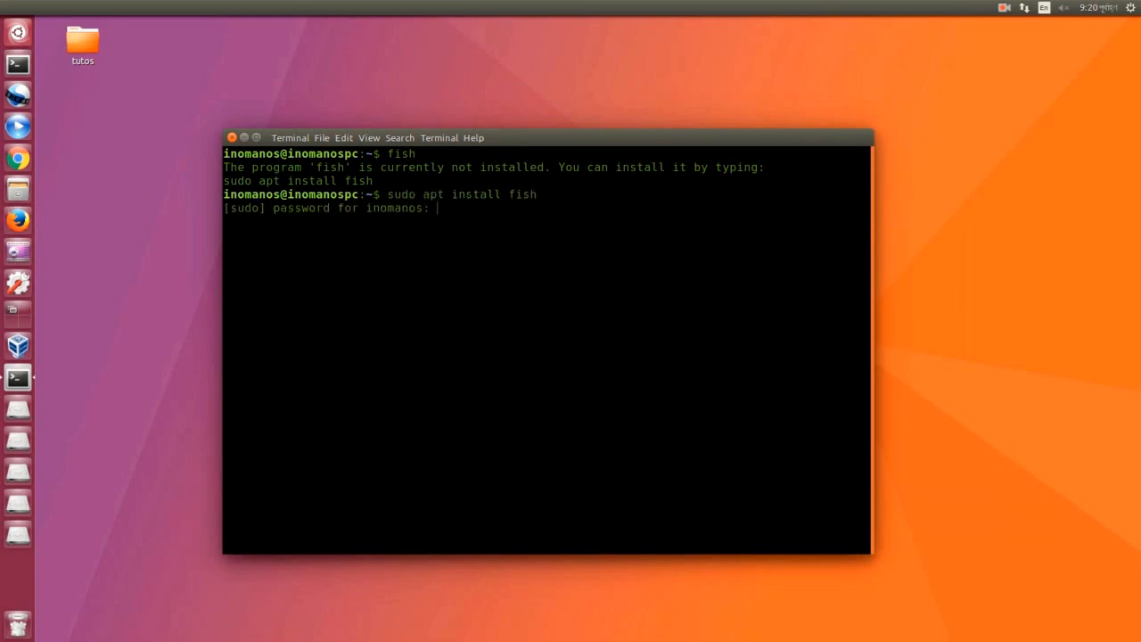
key("Return")
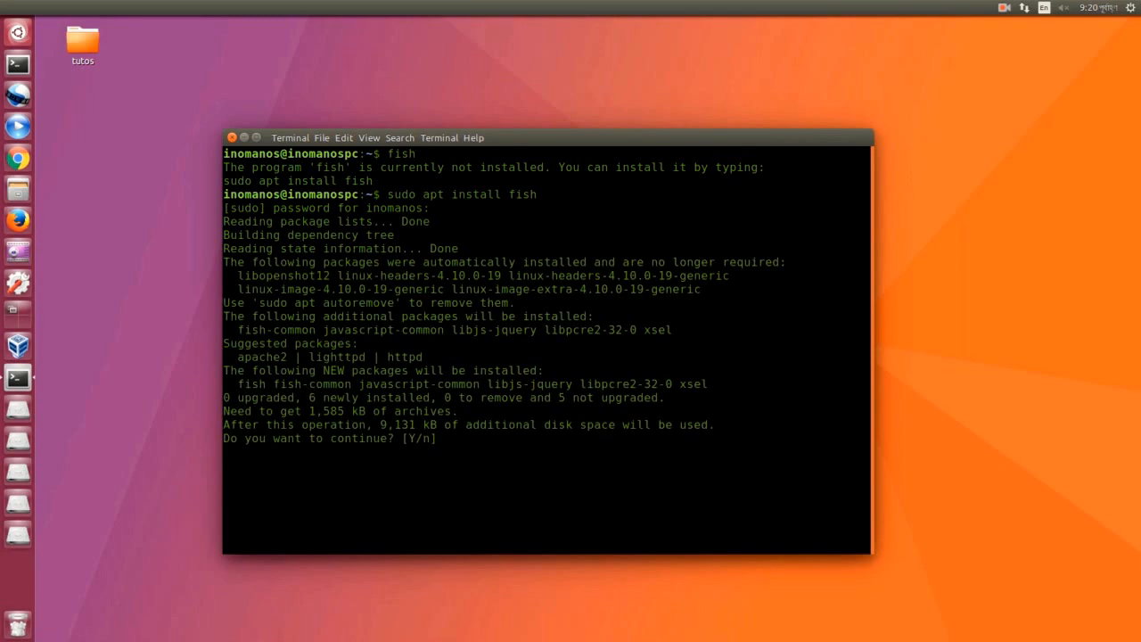
Confirm the install with 'y', wait for fish to set up, then clear the screen
type("y")
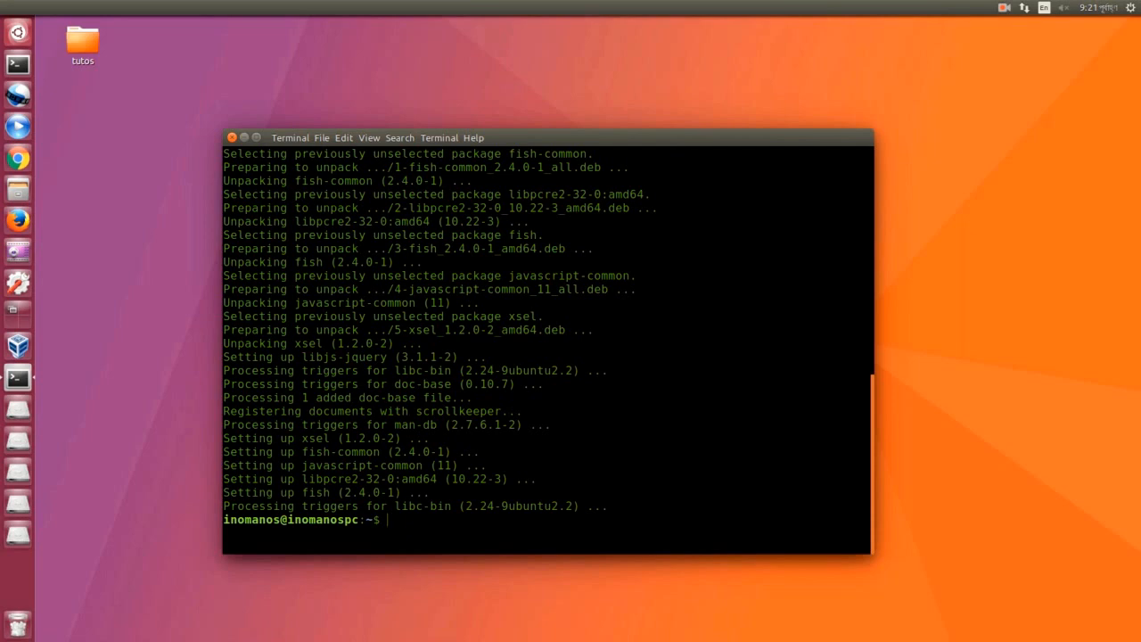
type("clearc")
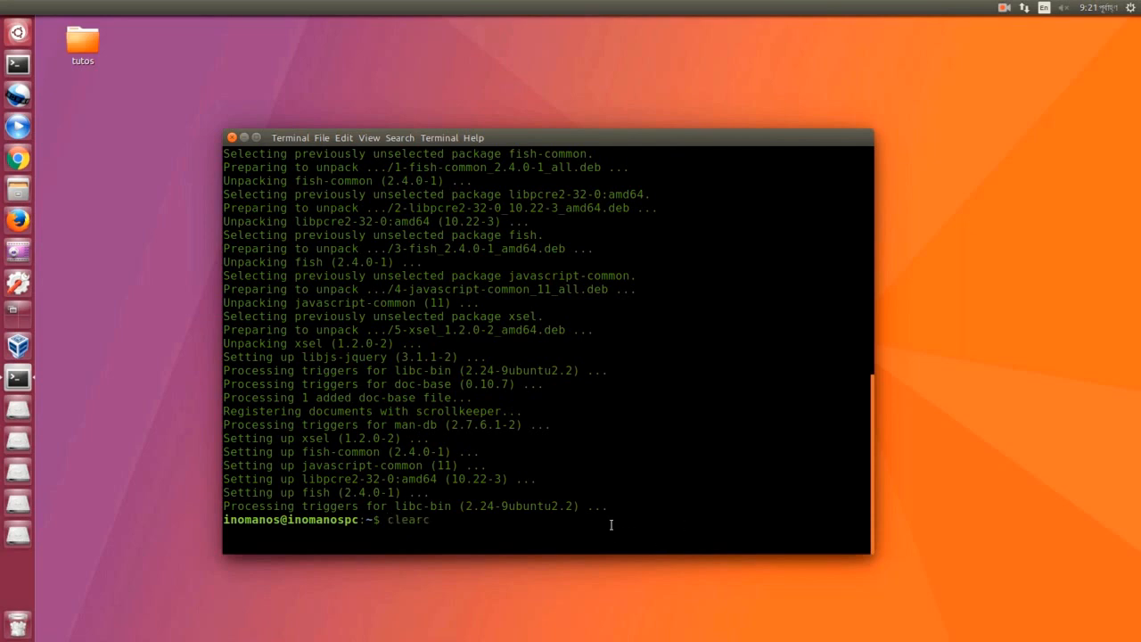
key("BackSpace")
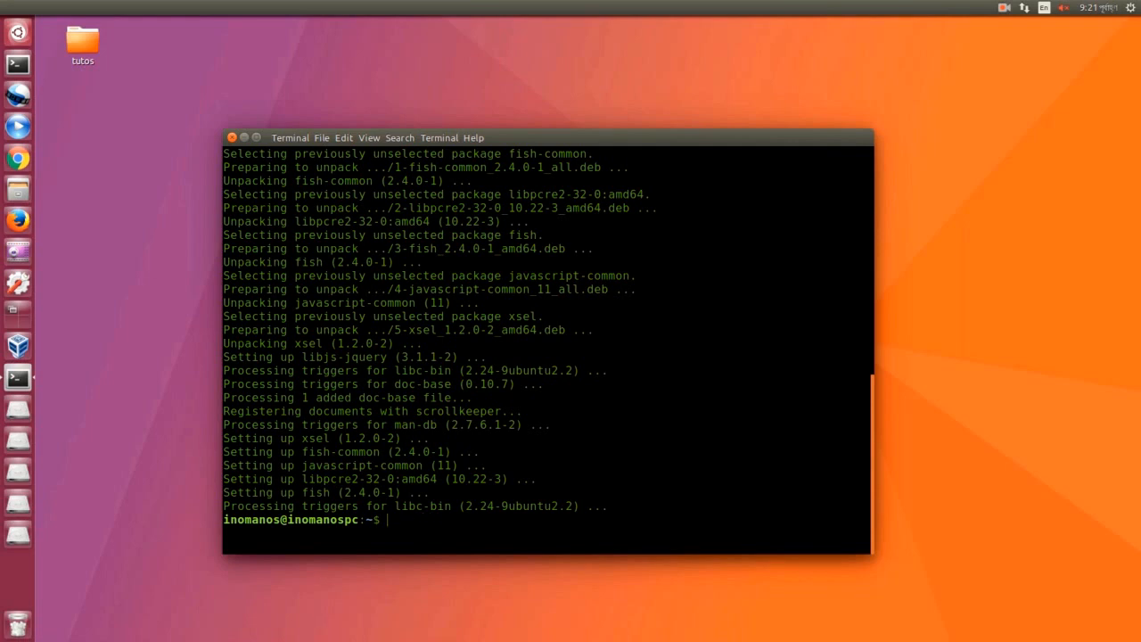
Start the fish shell and begin entering a sudo command at its prompt
type("fish")
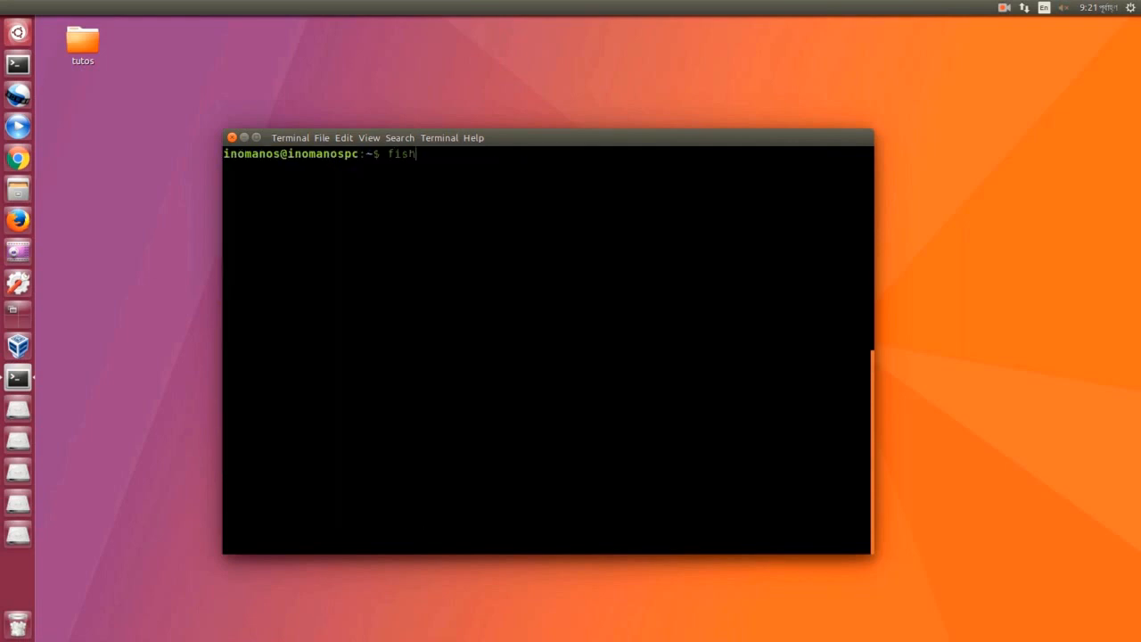
key("Return")
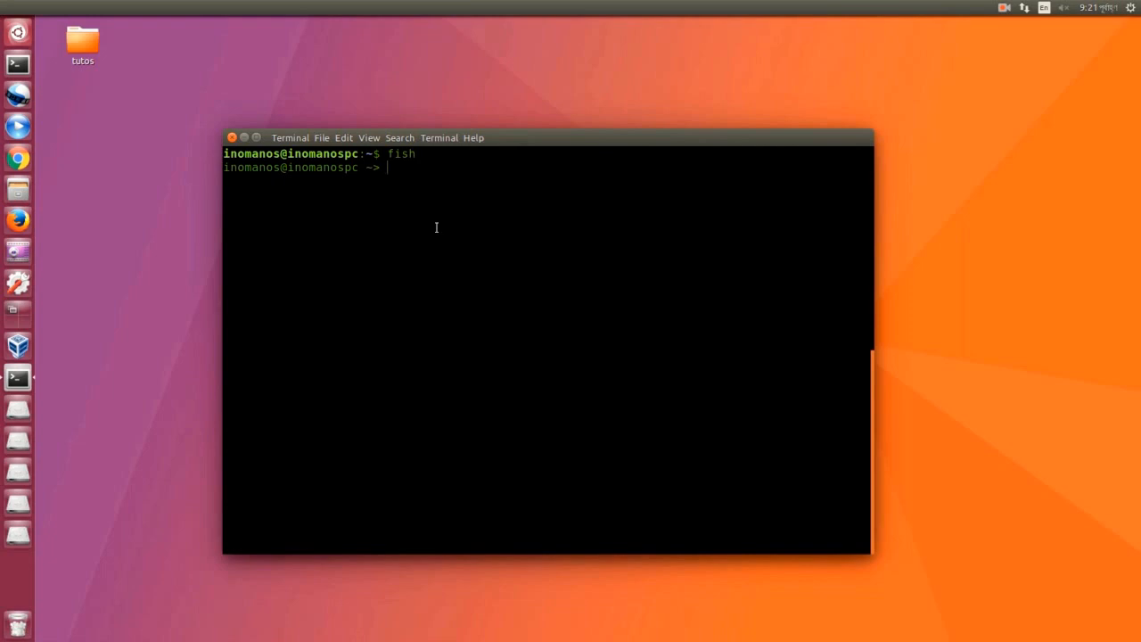
type("sudo mv ftleft /usr/local/bin")
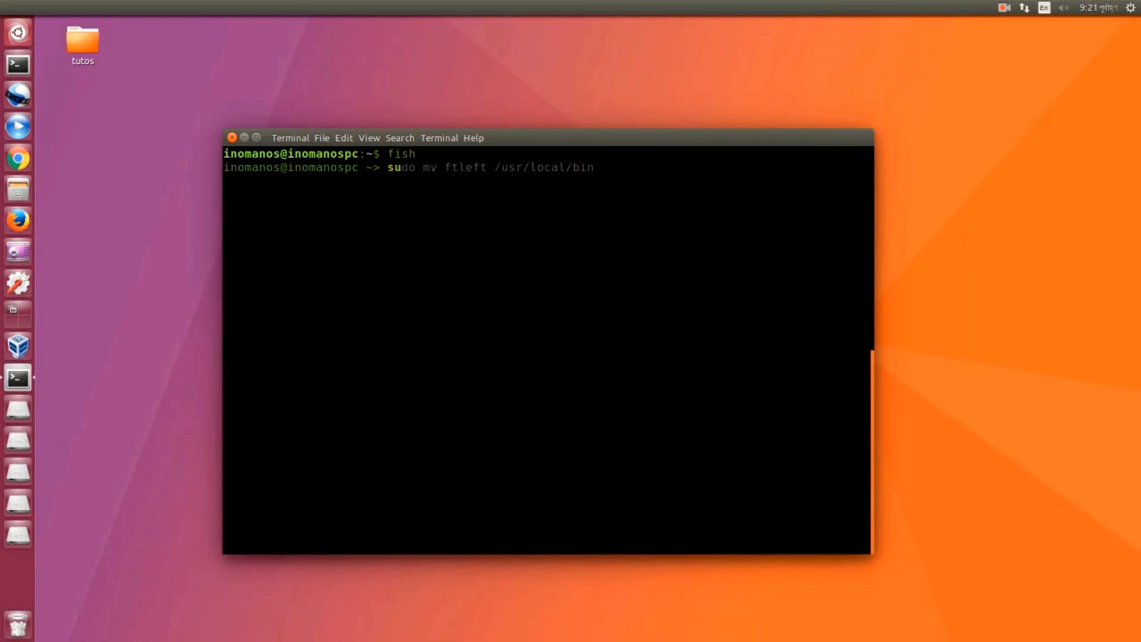
mouse_move(424, 175)
type("do apt-get")
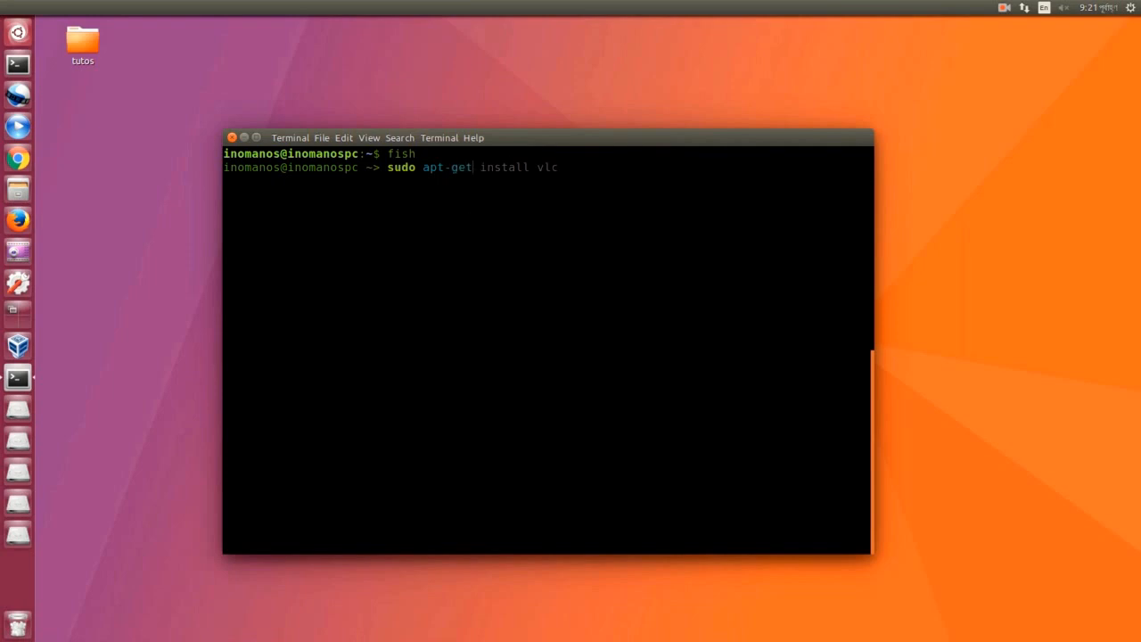
List fish completions for apt- commands and move through the suggestions
key("Tab")
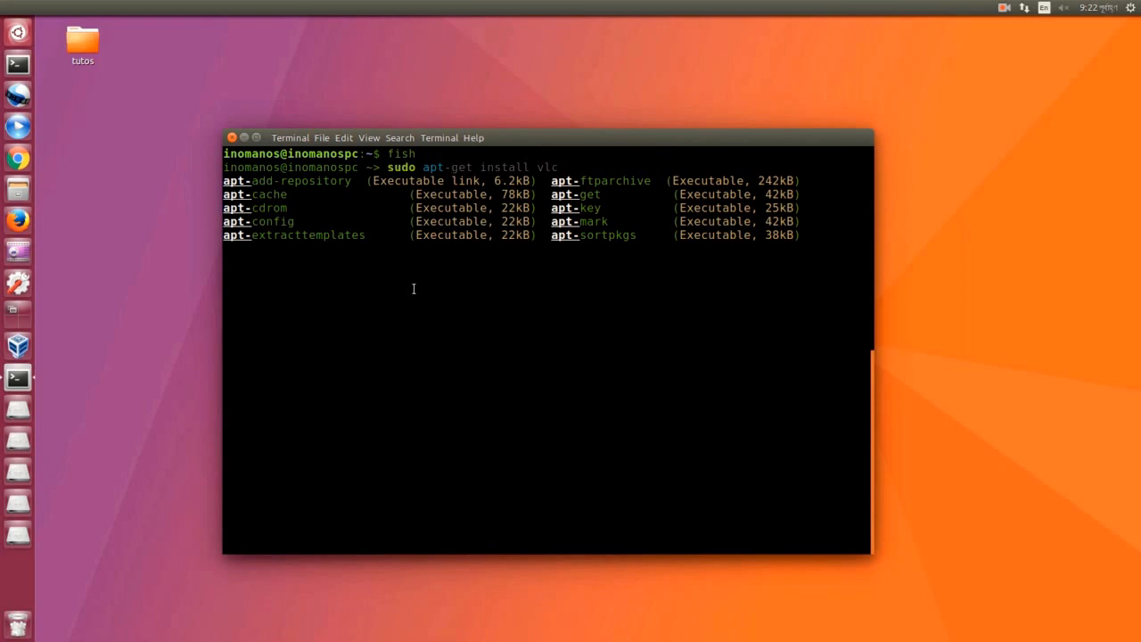
mouse_move(324, 221)
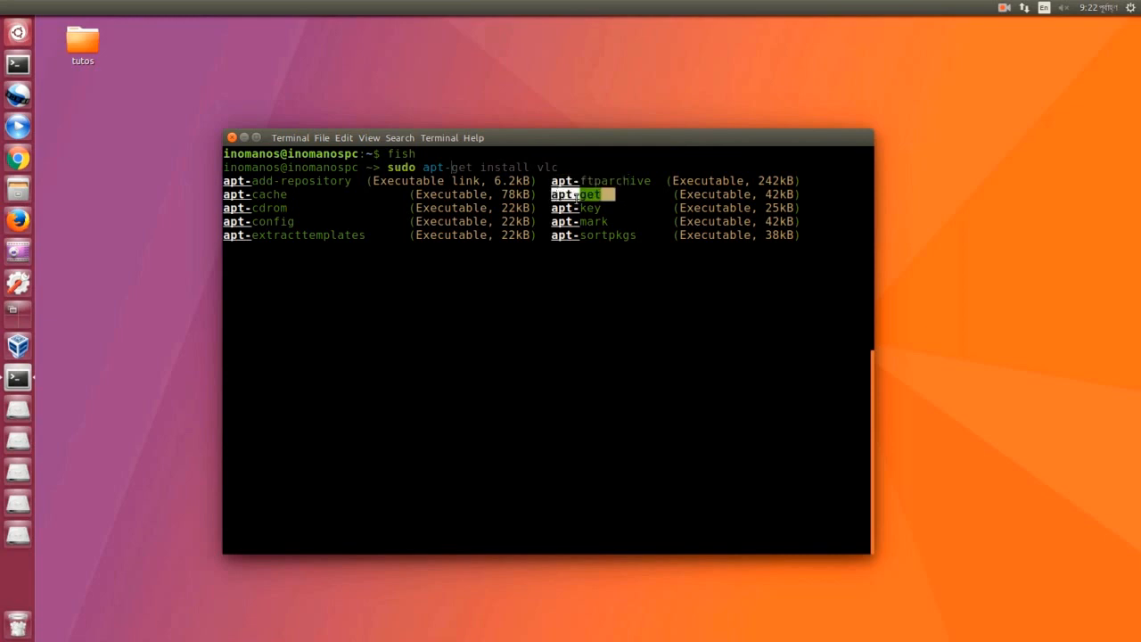
key("Tab")
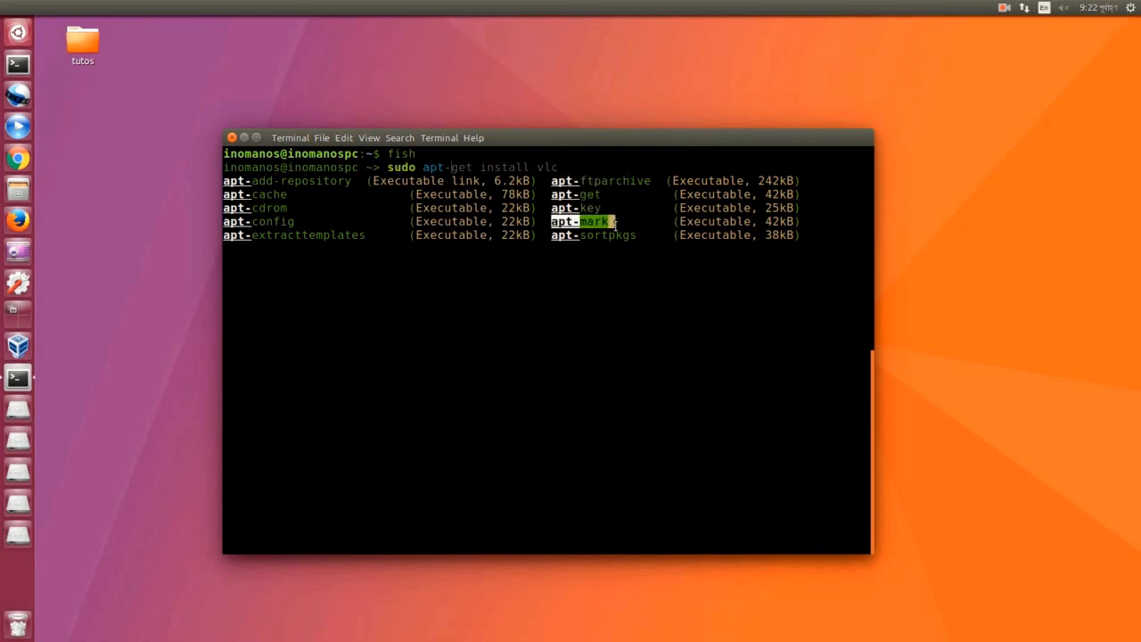